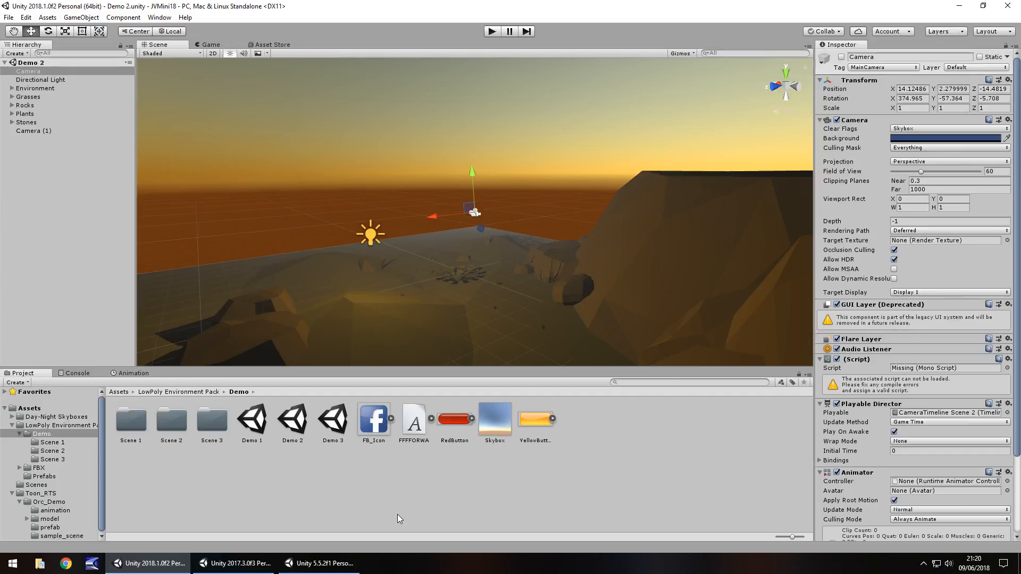
pyautogui.moveTo(475, 527)
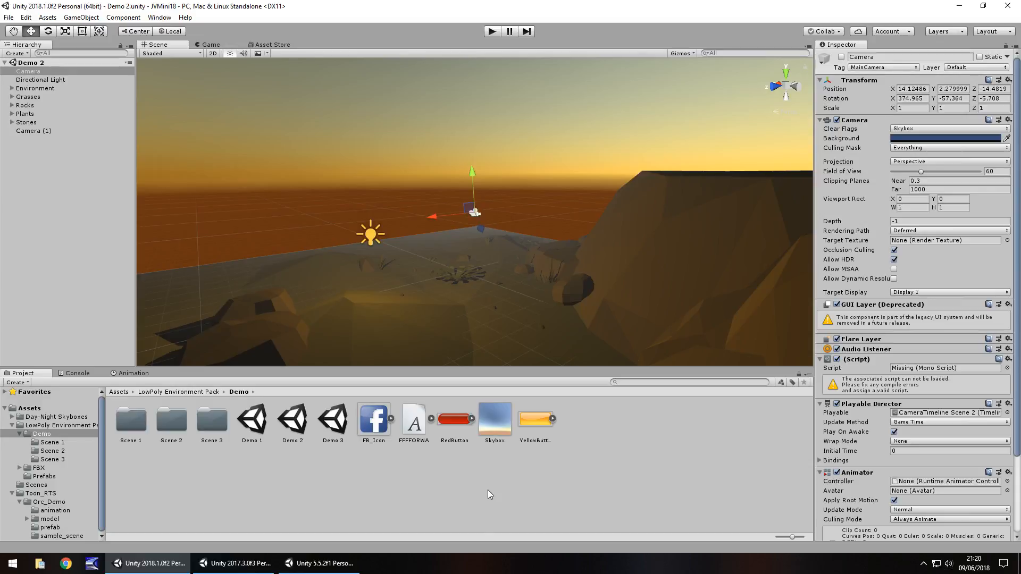
pyautogui.moveTo(352, 480)
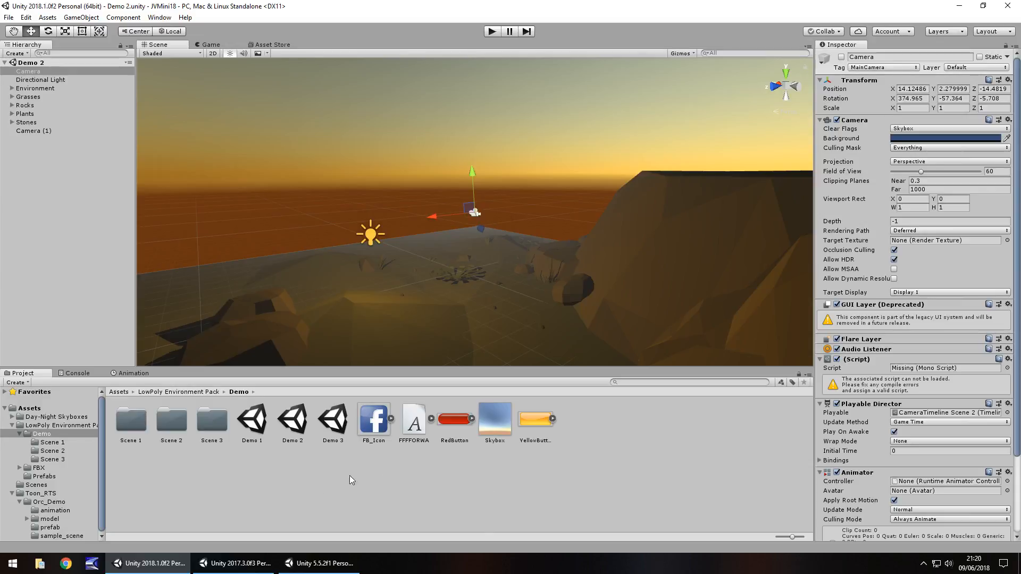
pyautogui.moveTo(234, 494)
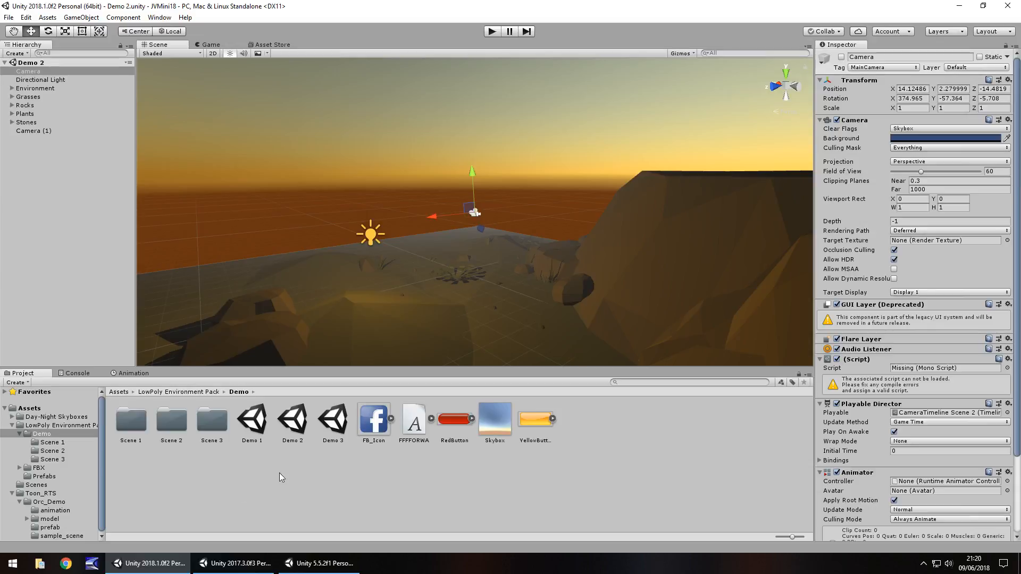
pyautogui.moveTo(355, 485)
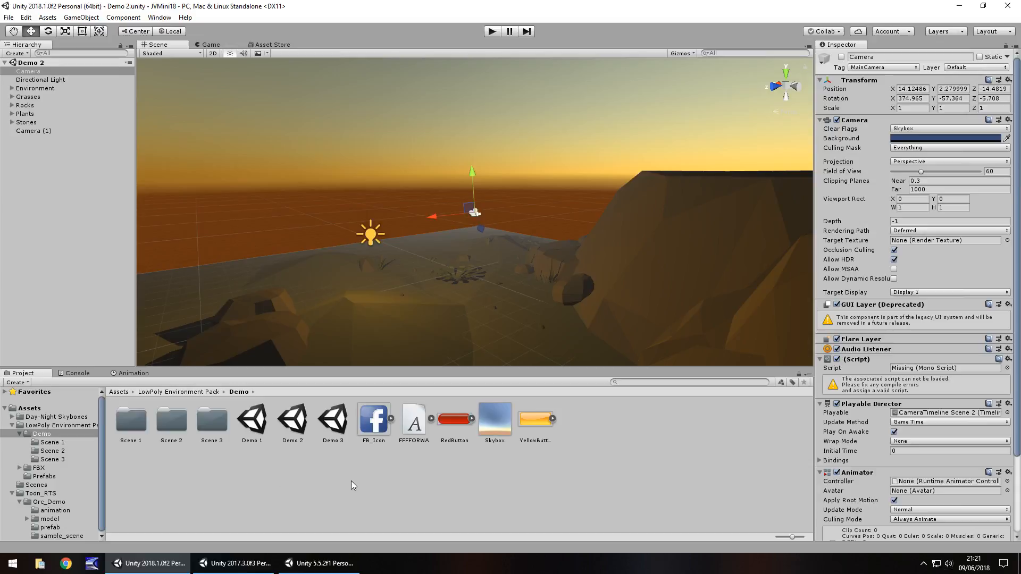
pyautogui.moveTo(337, 551)
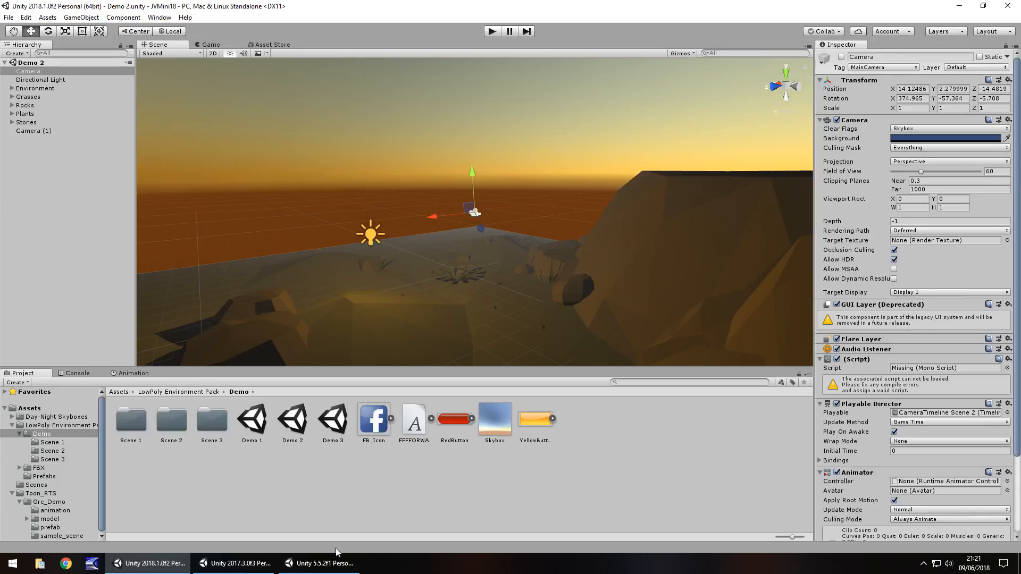
# Cycle the taskbar through the Unity 5.5, 2017.3 and 2018.1 editors, ending on Unity 5.5's livescene10 room.
pyautogui.click(318, 563)
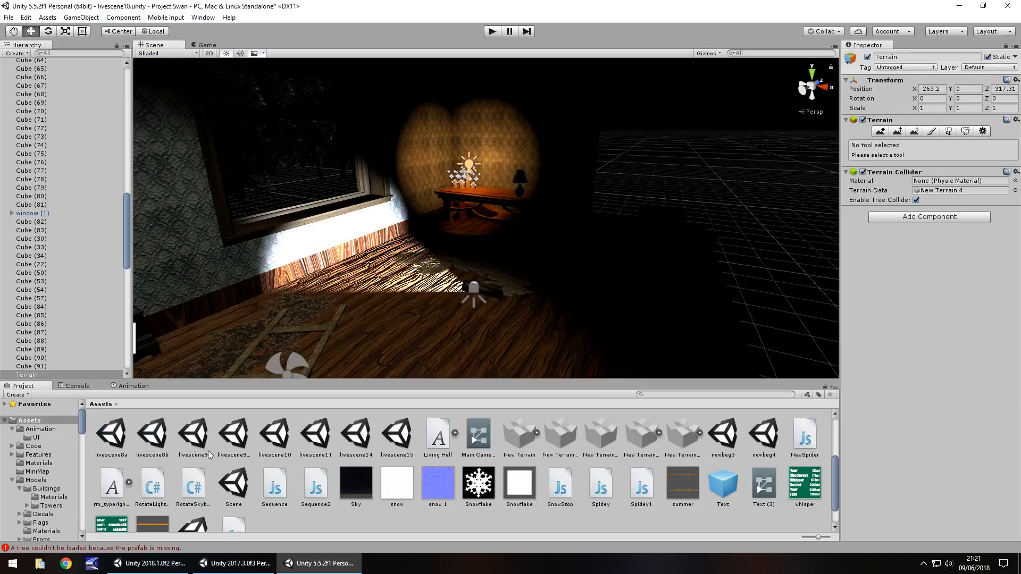
pyautogui.moveTo(227, 457)
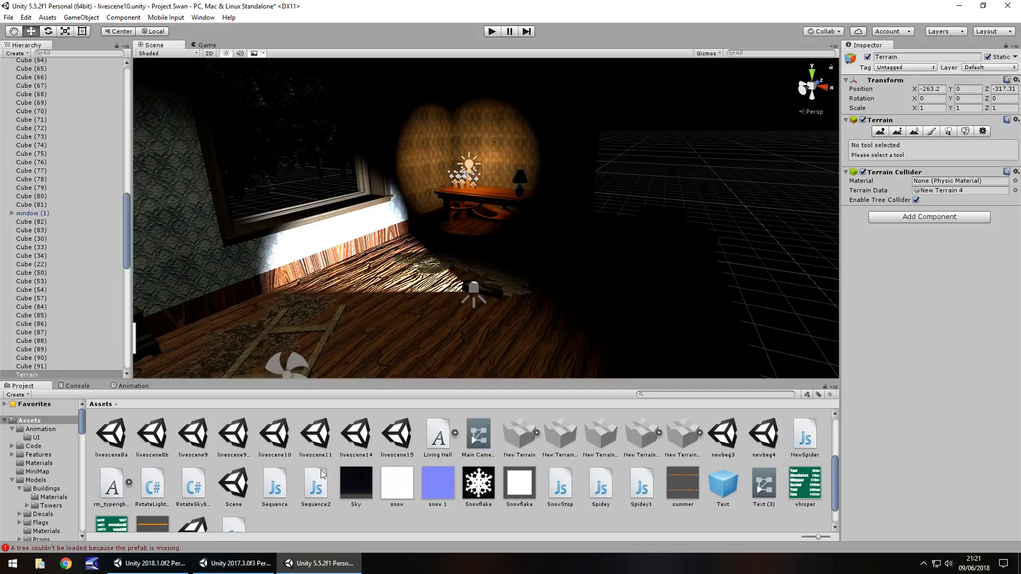
pyautogui.click(237, 563)
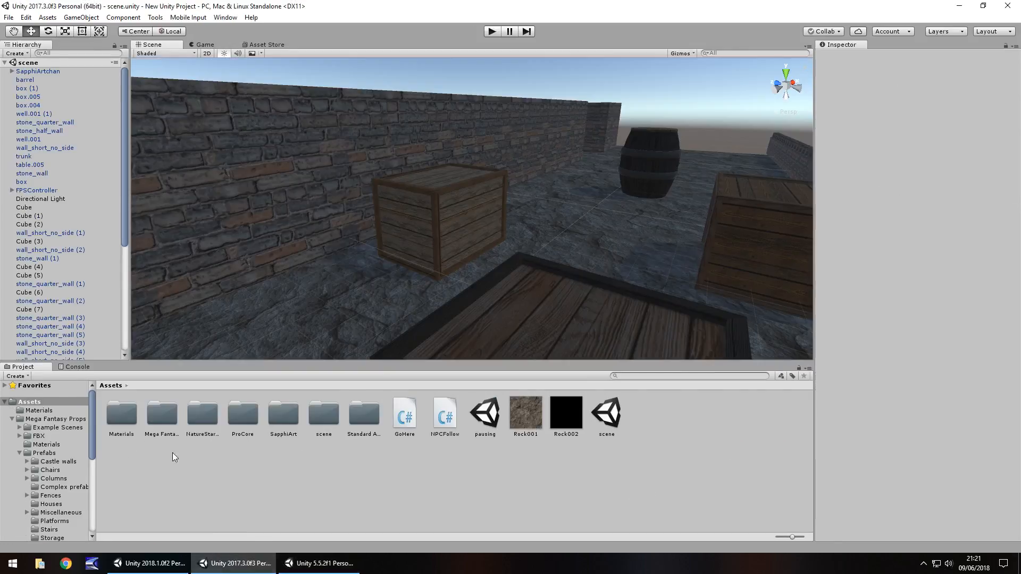
pyautogui.click(150, 564)
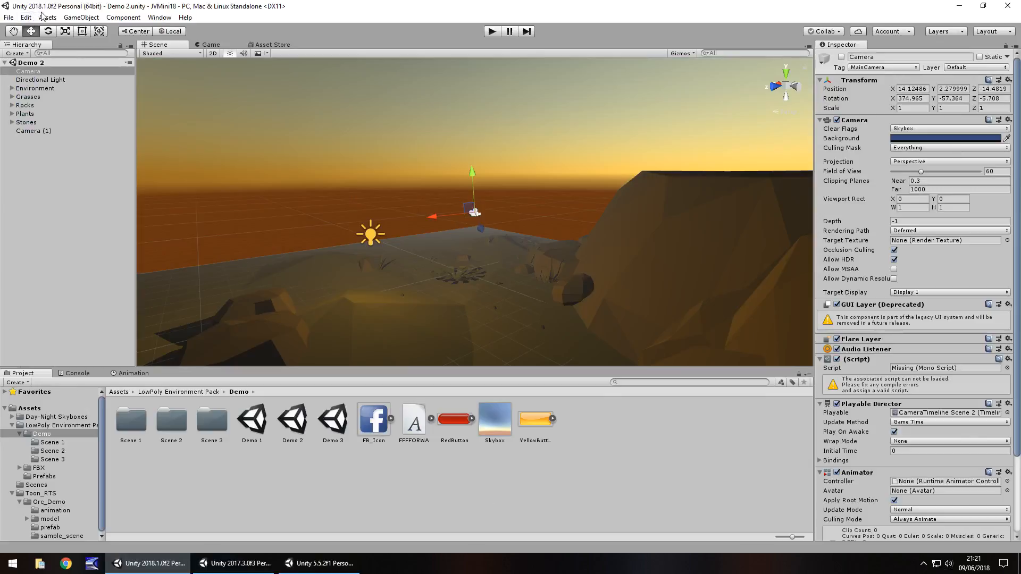
pyautogui.click(236, 563)
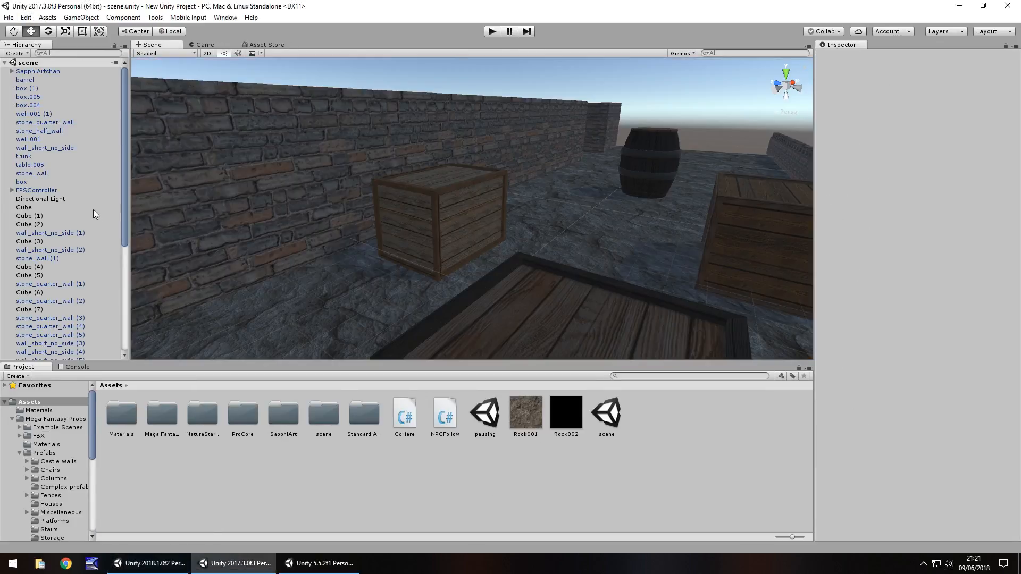
pyautogui.click(318, 564)
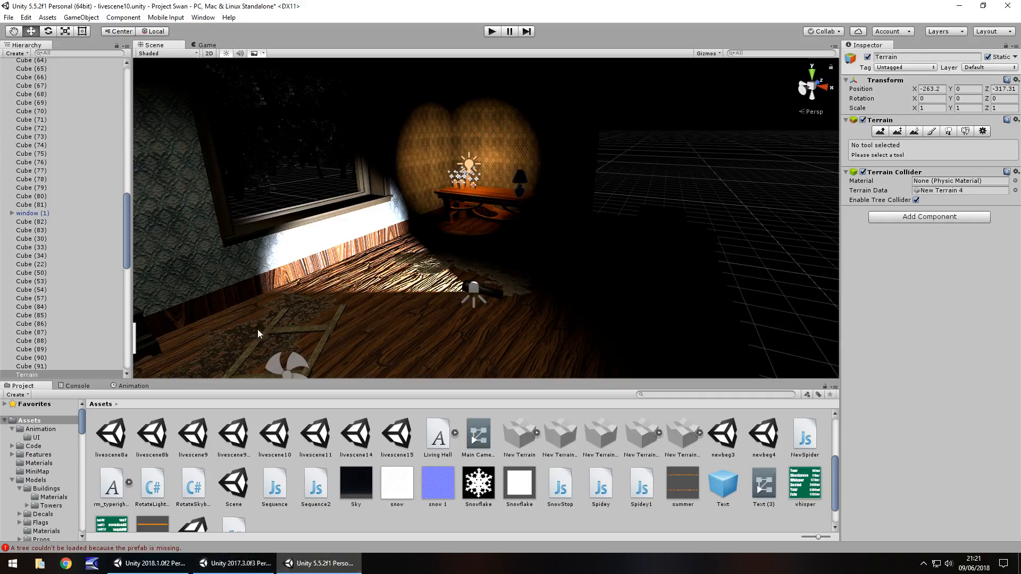
pyautogui.moveTo(581, 264)
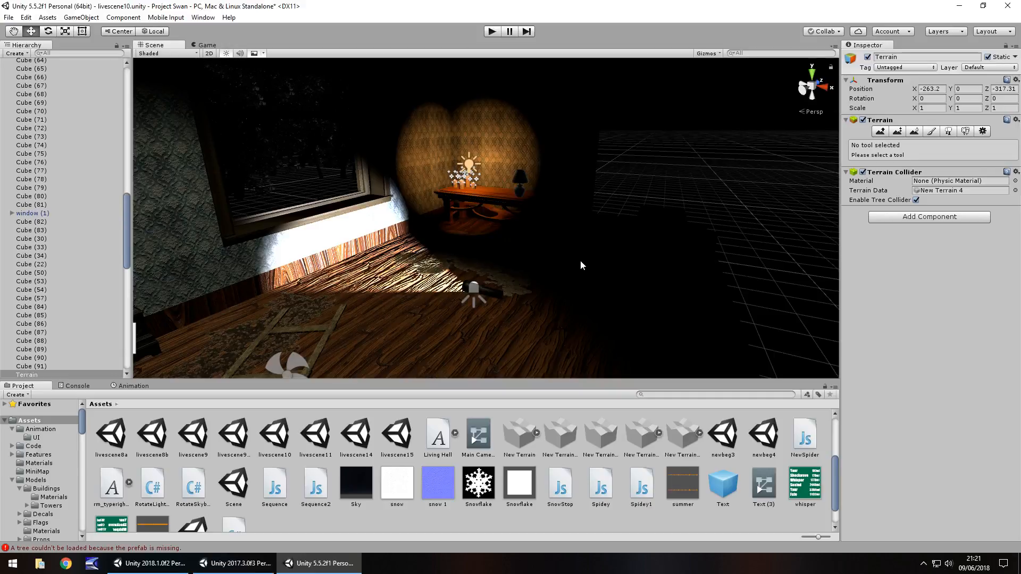
pyautogui.moveTo(598, 240)
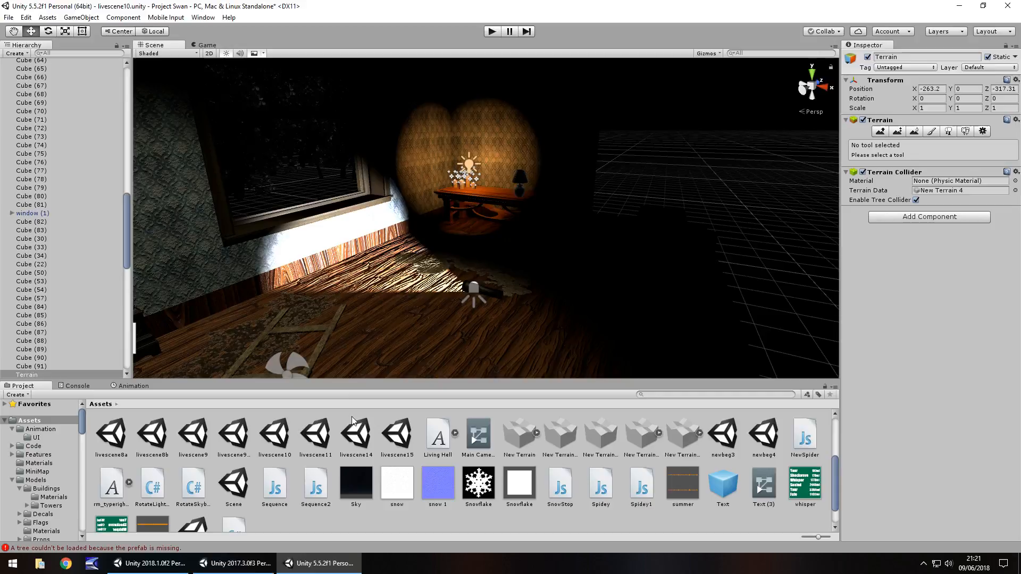
pyautogui.moveTo(338, 408)
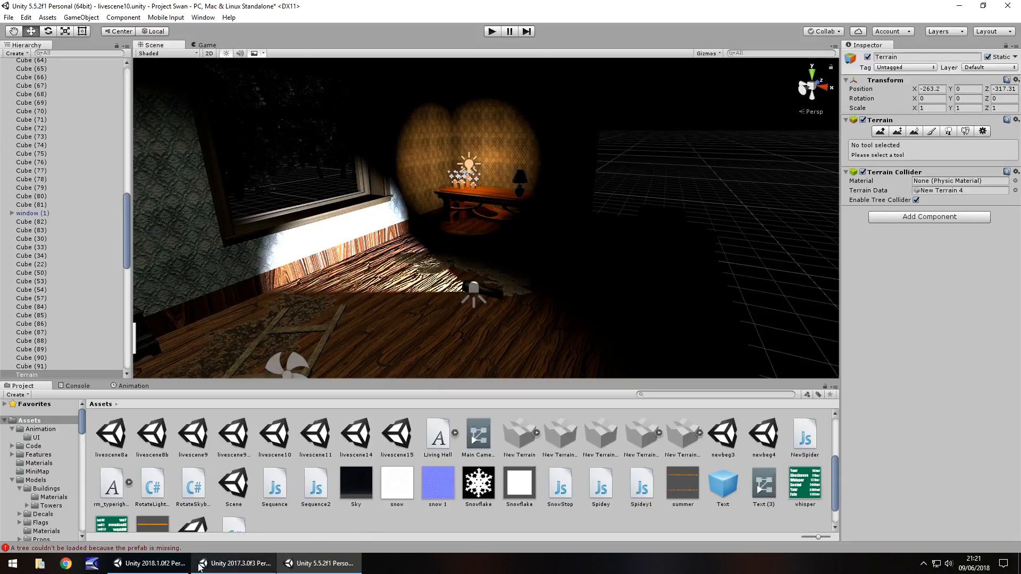
pyautogui.click(148, 563)
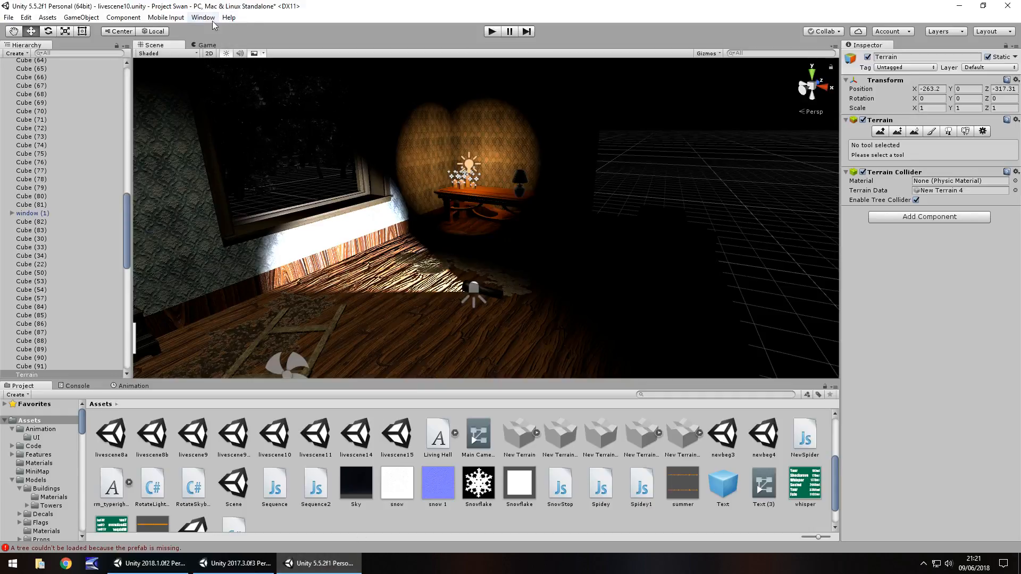
# Compare the Window menu's Lighting entry, then bring the 2018.1 Demo 2 editor back in front.
pyautogui.click(202, 17)
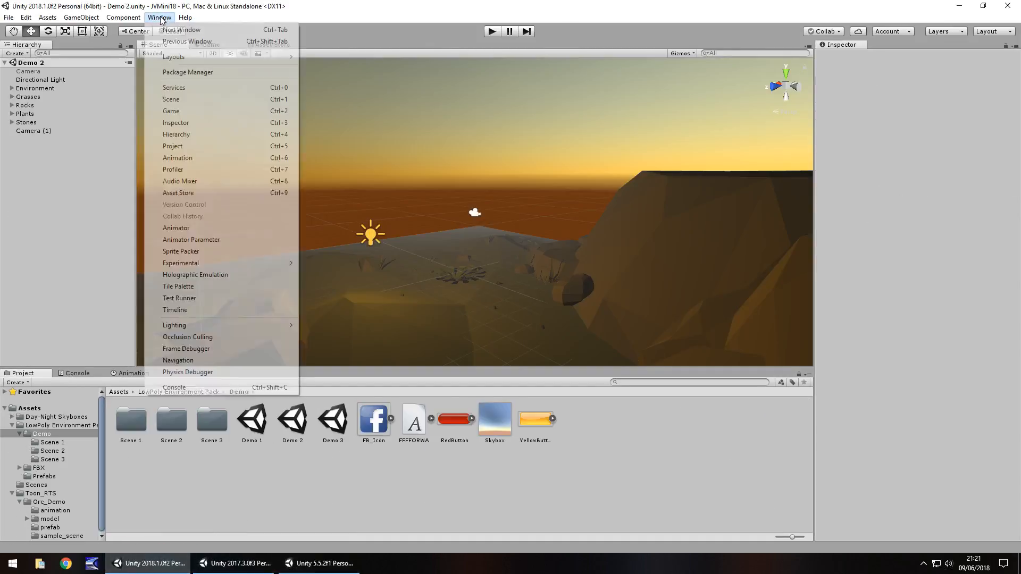
pyautogui.moveTo(173, 326)
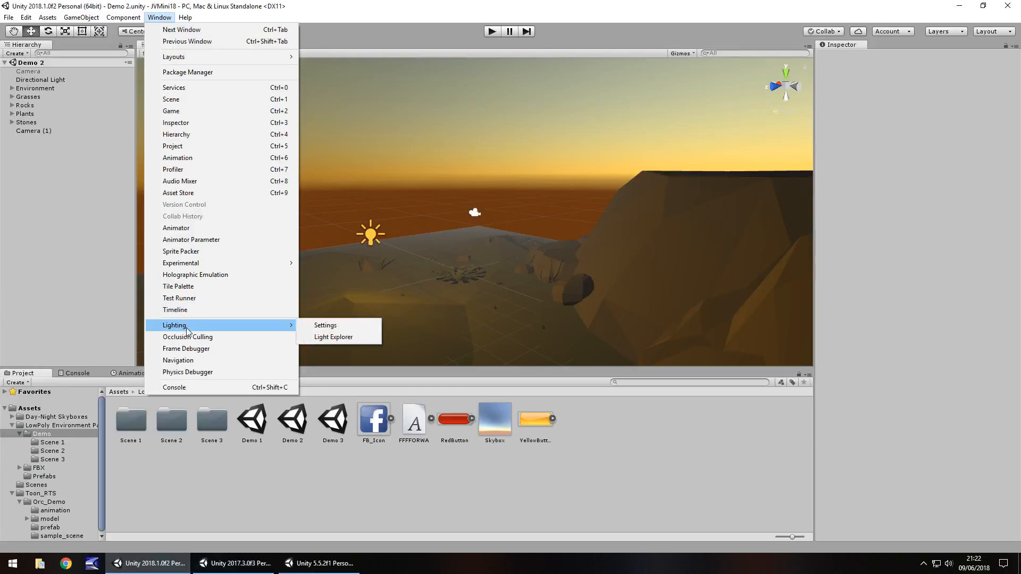
pyautogui.moveTo(325, 325)
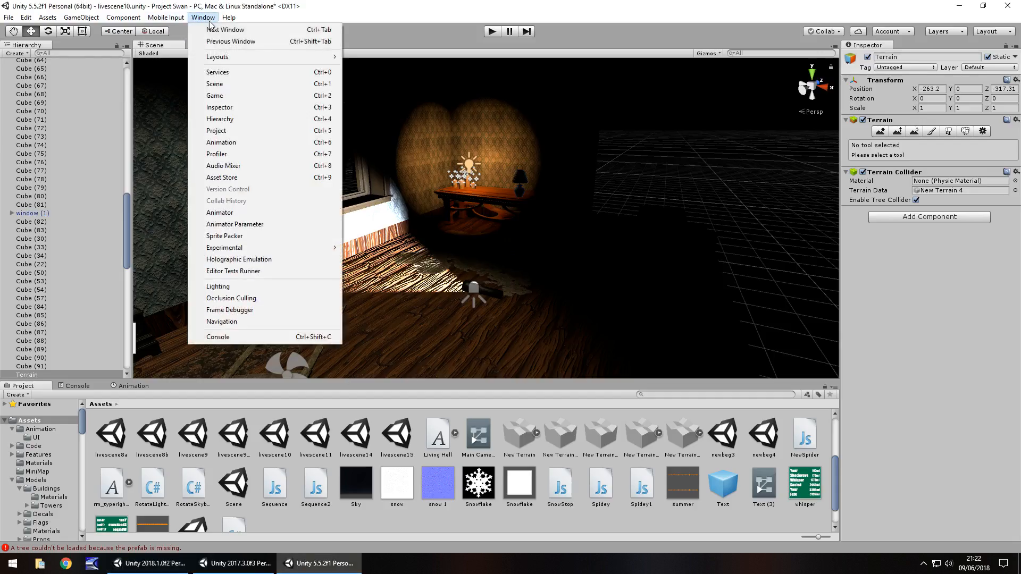
pyautogui.moveTo(218, 286)
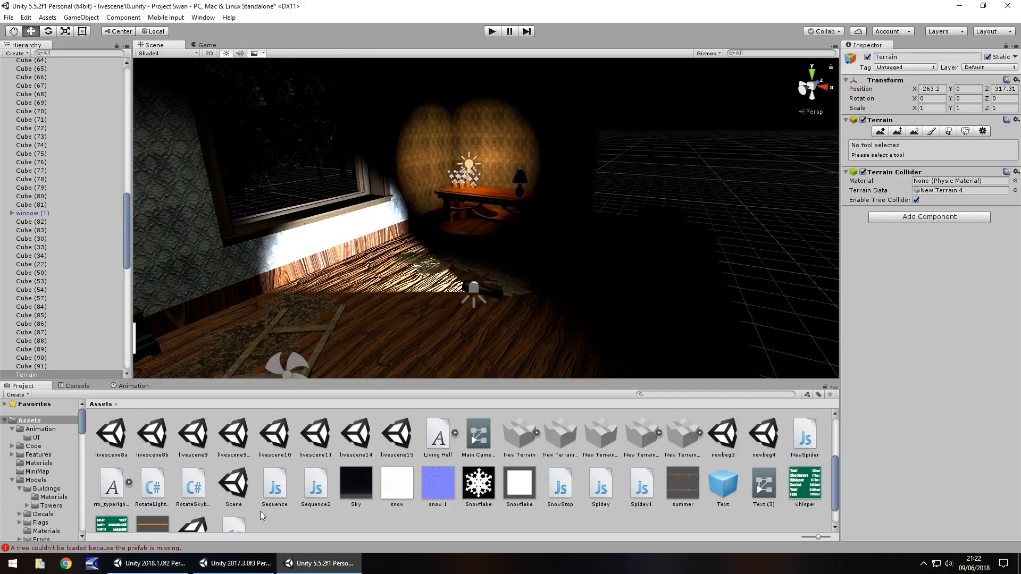
pyautogui.moveTo(277, 411)
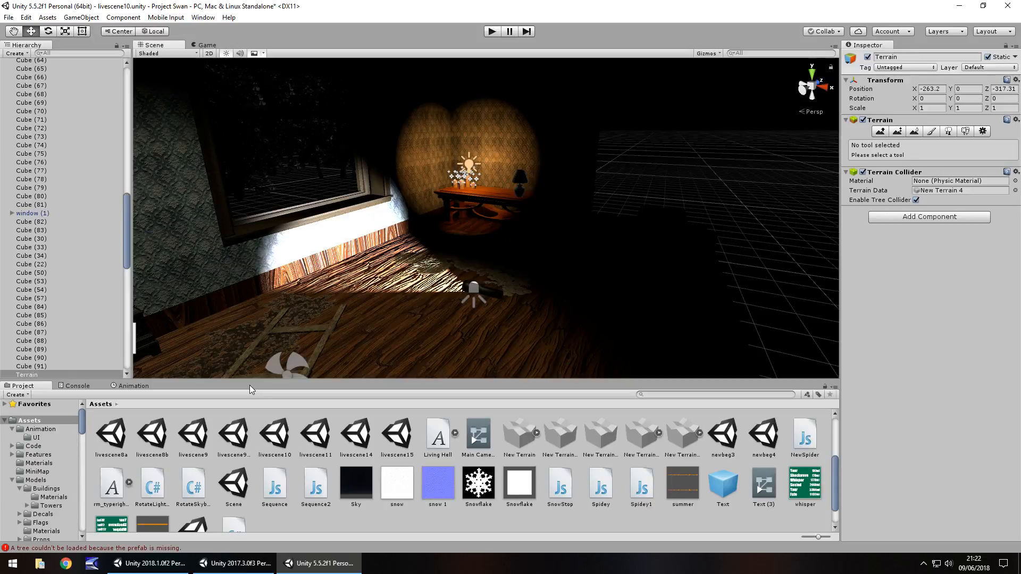
pyautogui.moveTo(259, 390)
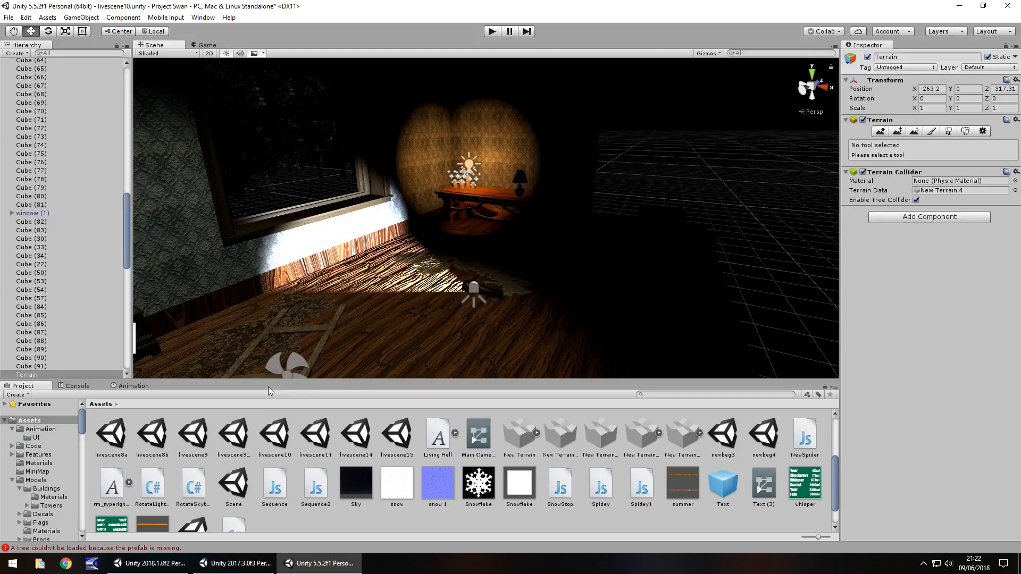
pyautogui.click(148, 563)
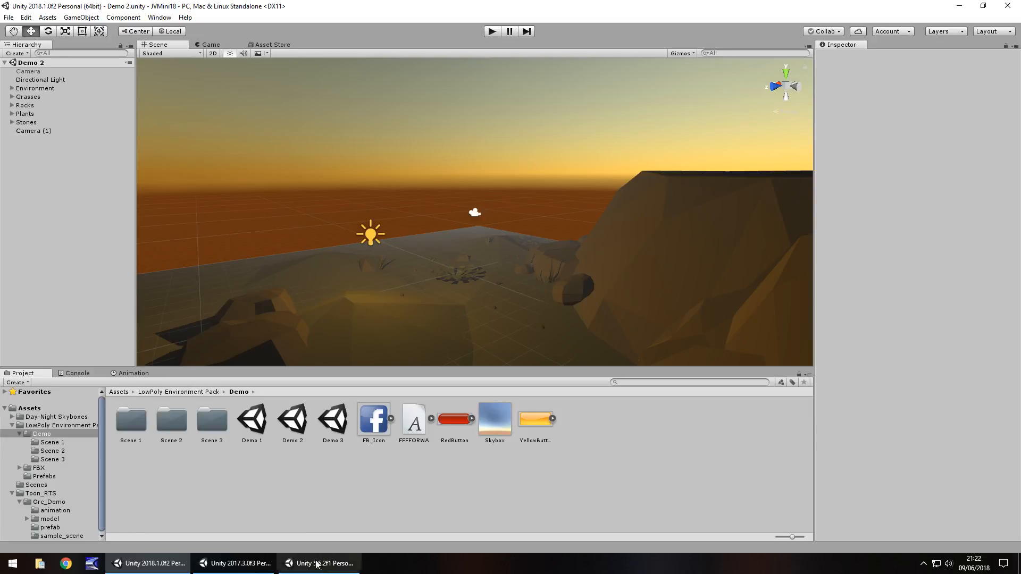
pyautogui.click(318, 563)
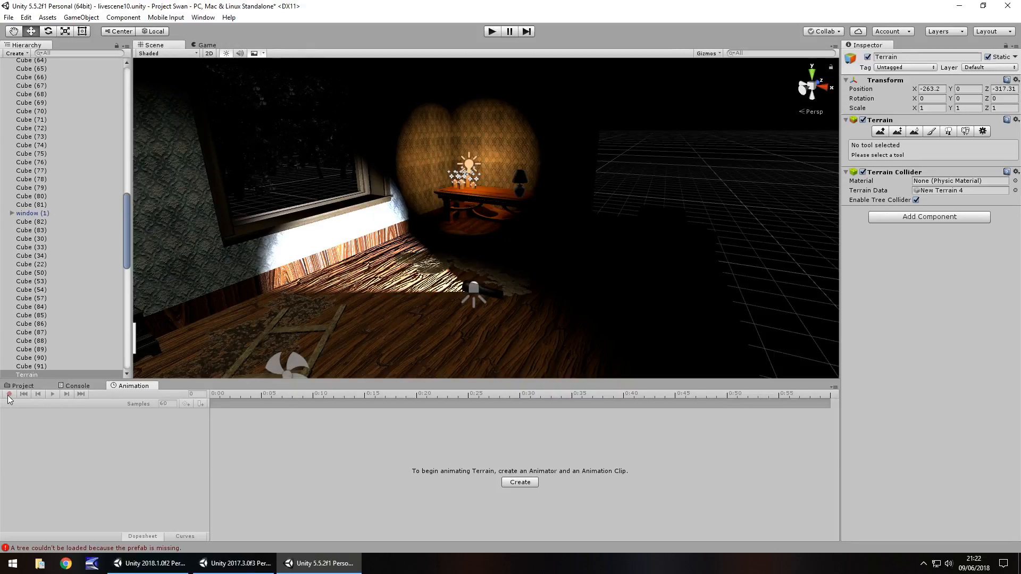
pyautogui.click(23, 385)
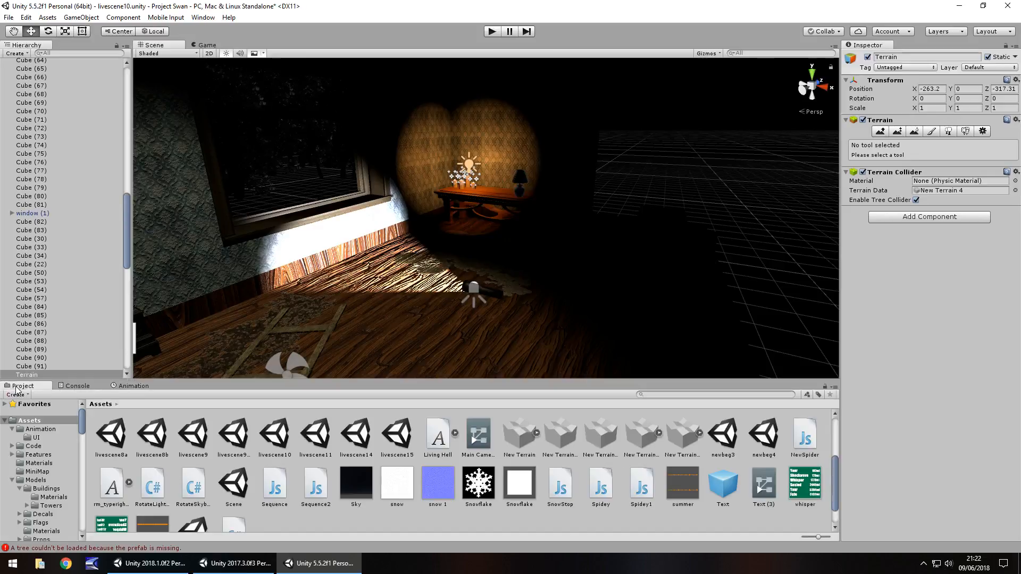
pyautogui.click(149, 563)
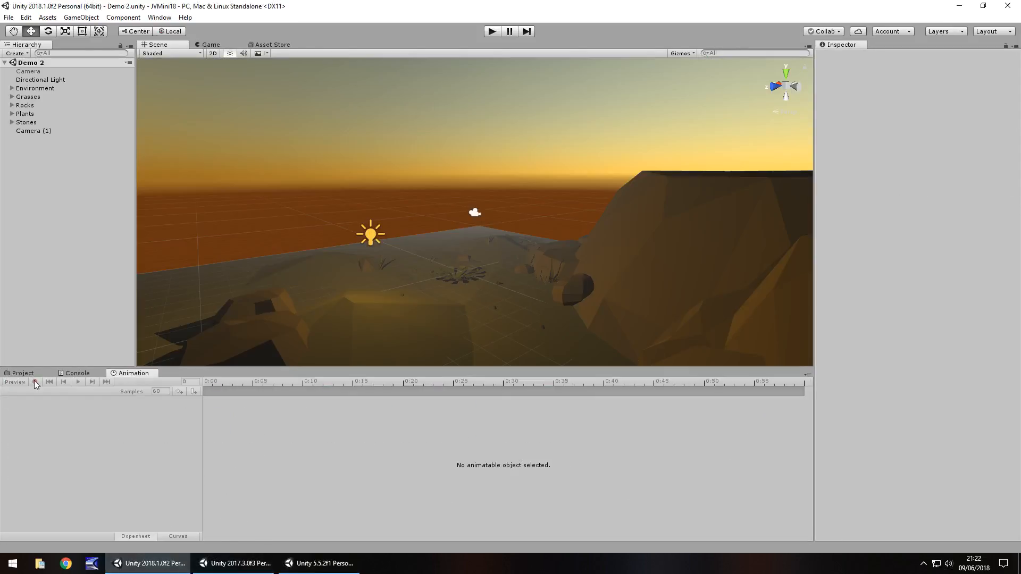
pyautogui.click(23, 372)
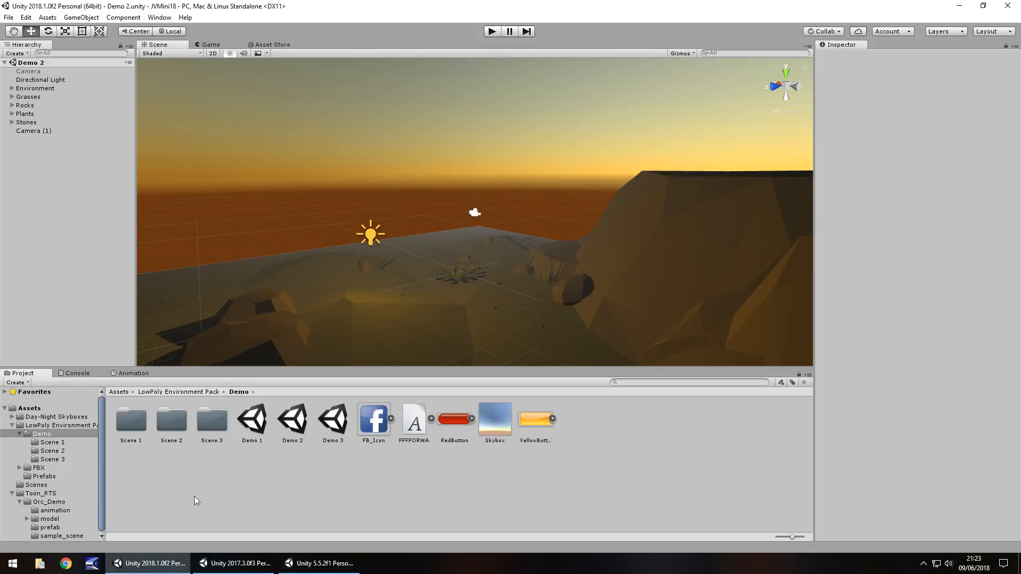
pyautogui.moveTo(353, 504)
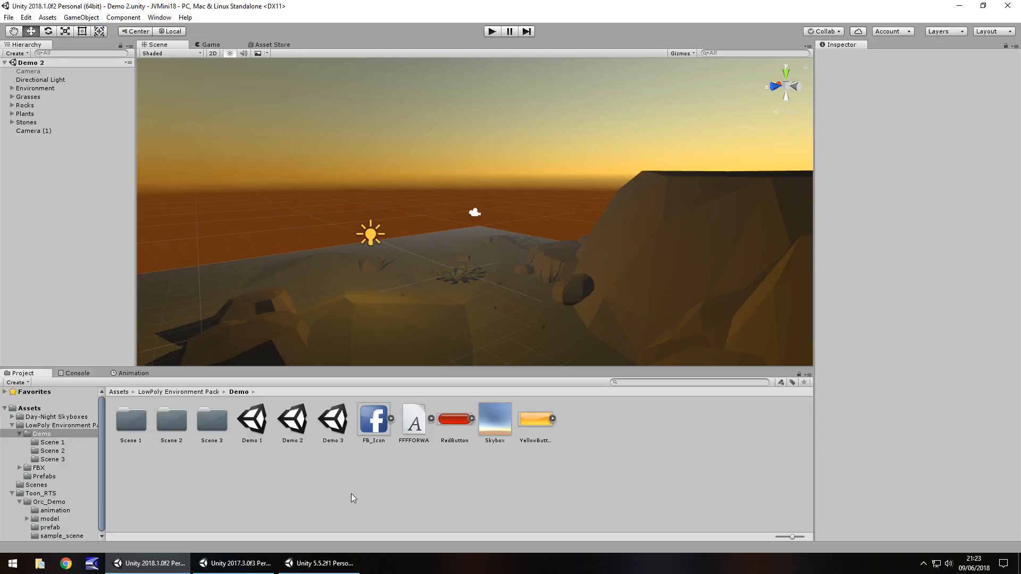
pyautogui.moveTo(368, 489)
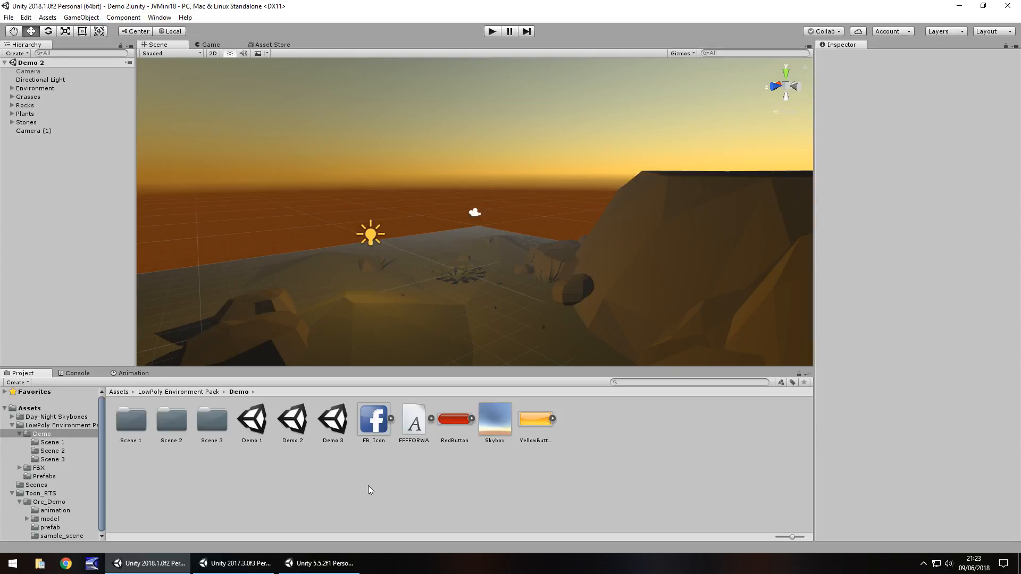
pyautogui.moveTo(436, 170)
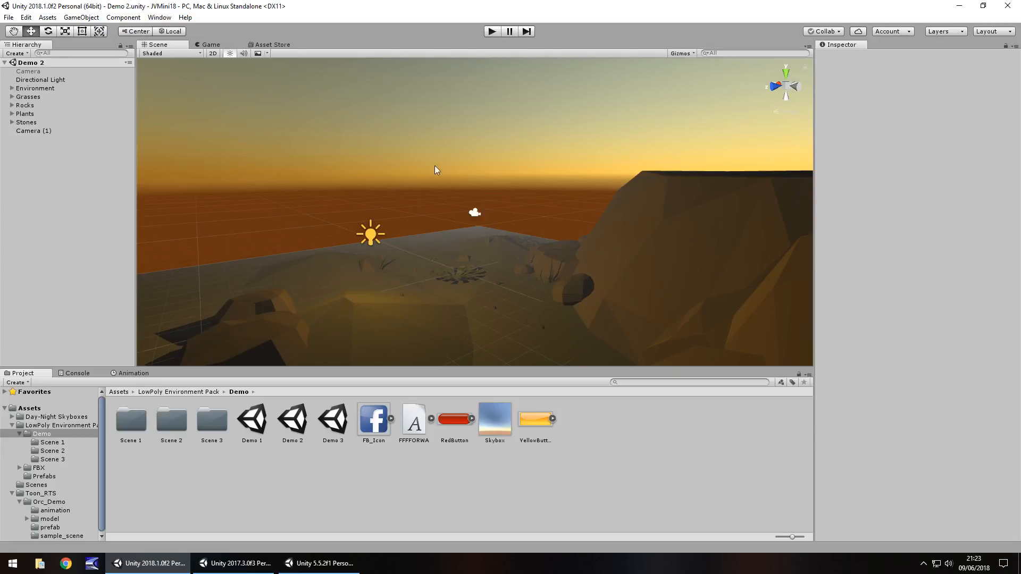
pyautogui.moveTo(348, 480)
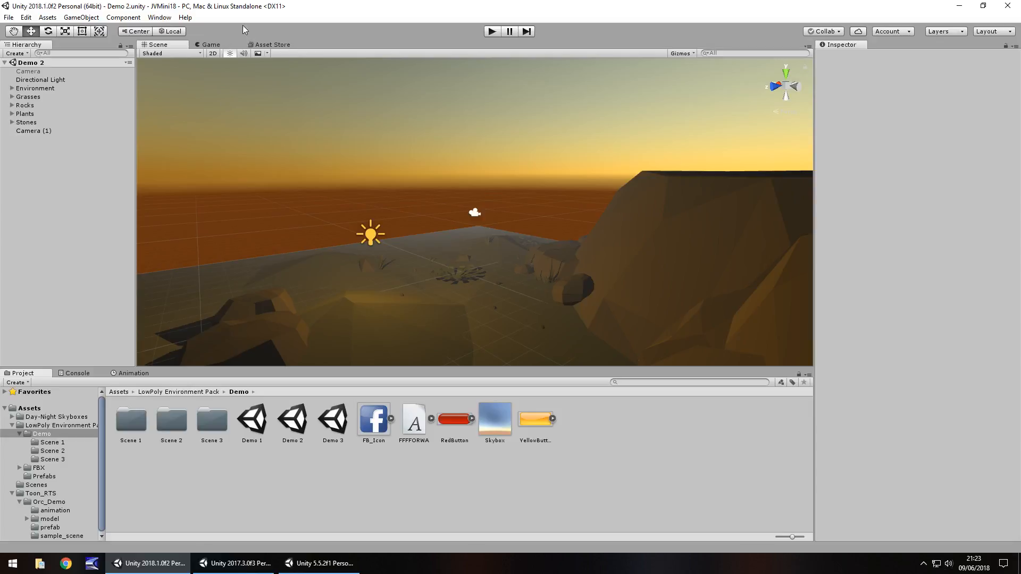
# Show Unity 2018.1's Window menu with the Lighting entry highlighted.
pyautogui.click(159, 17)
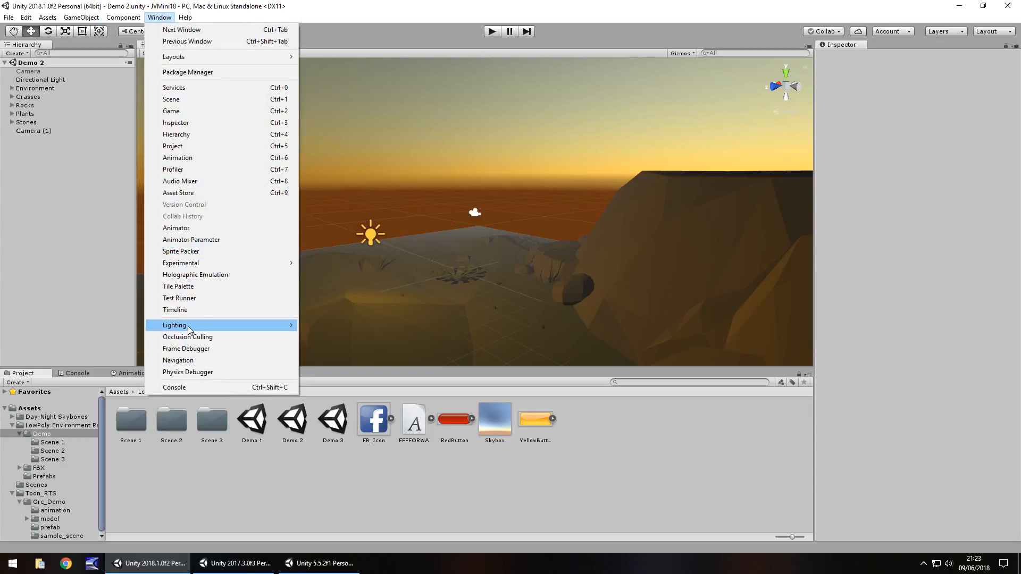